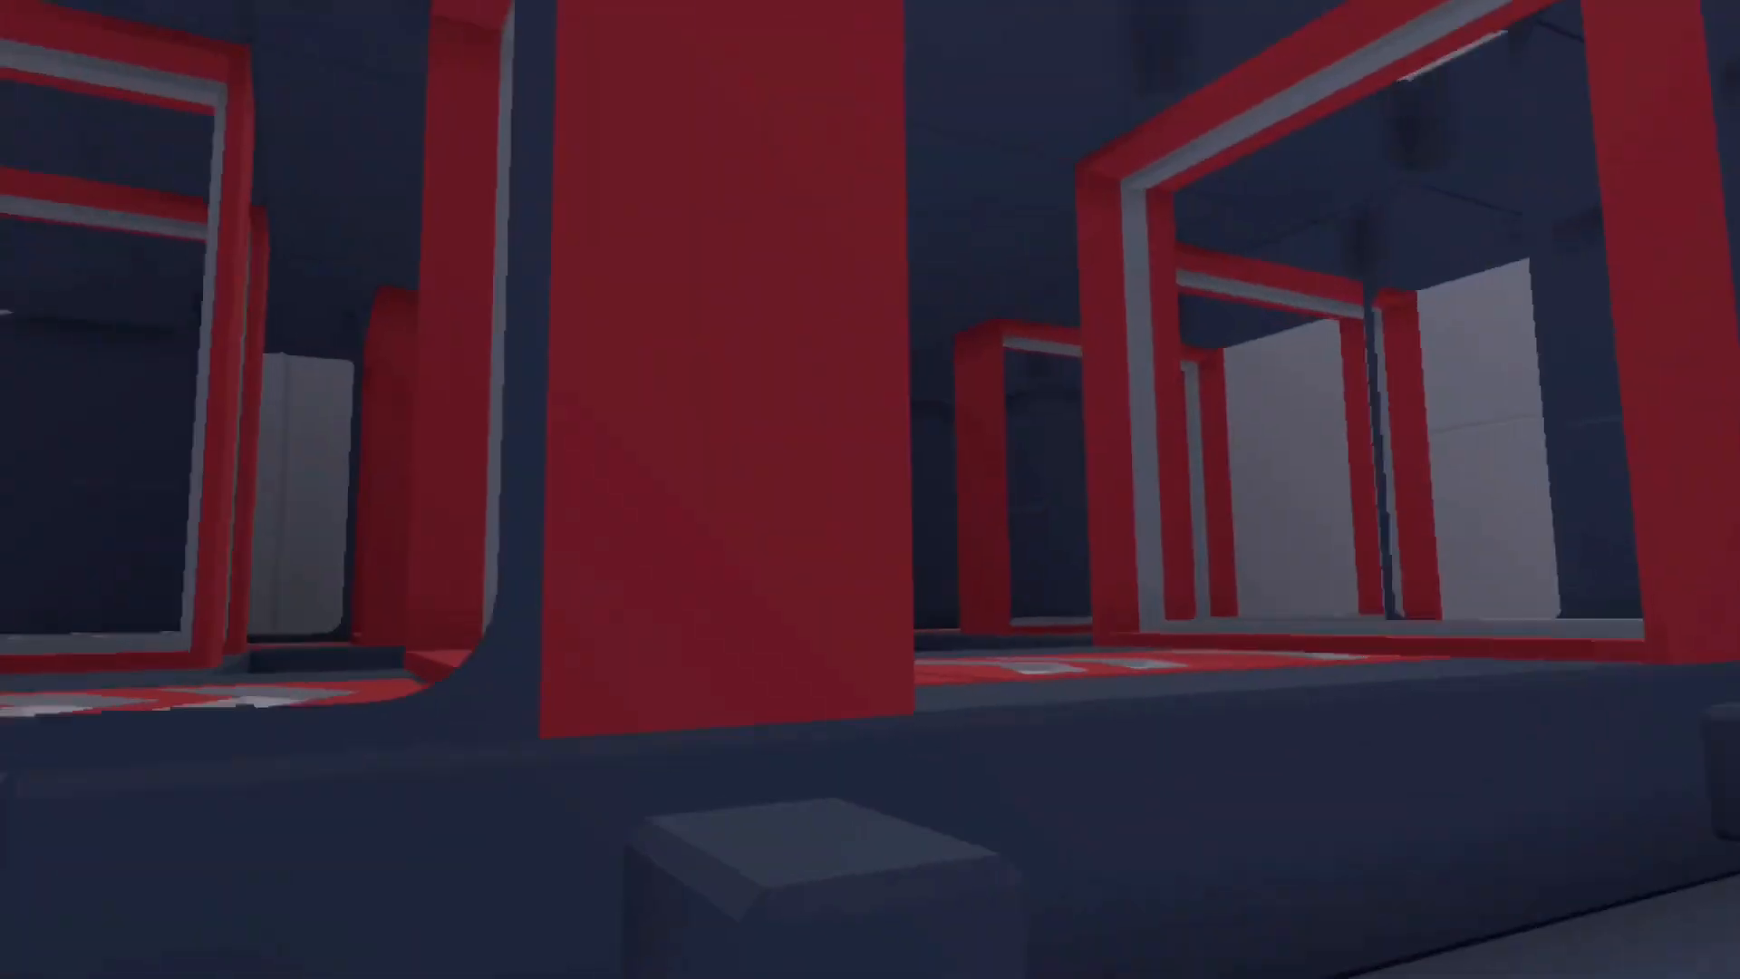
mouse_move(870, 489)
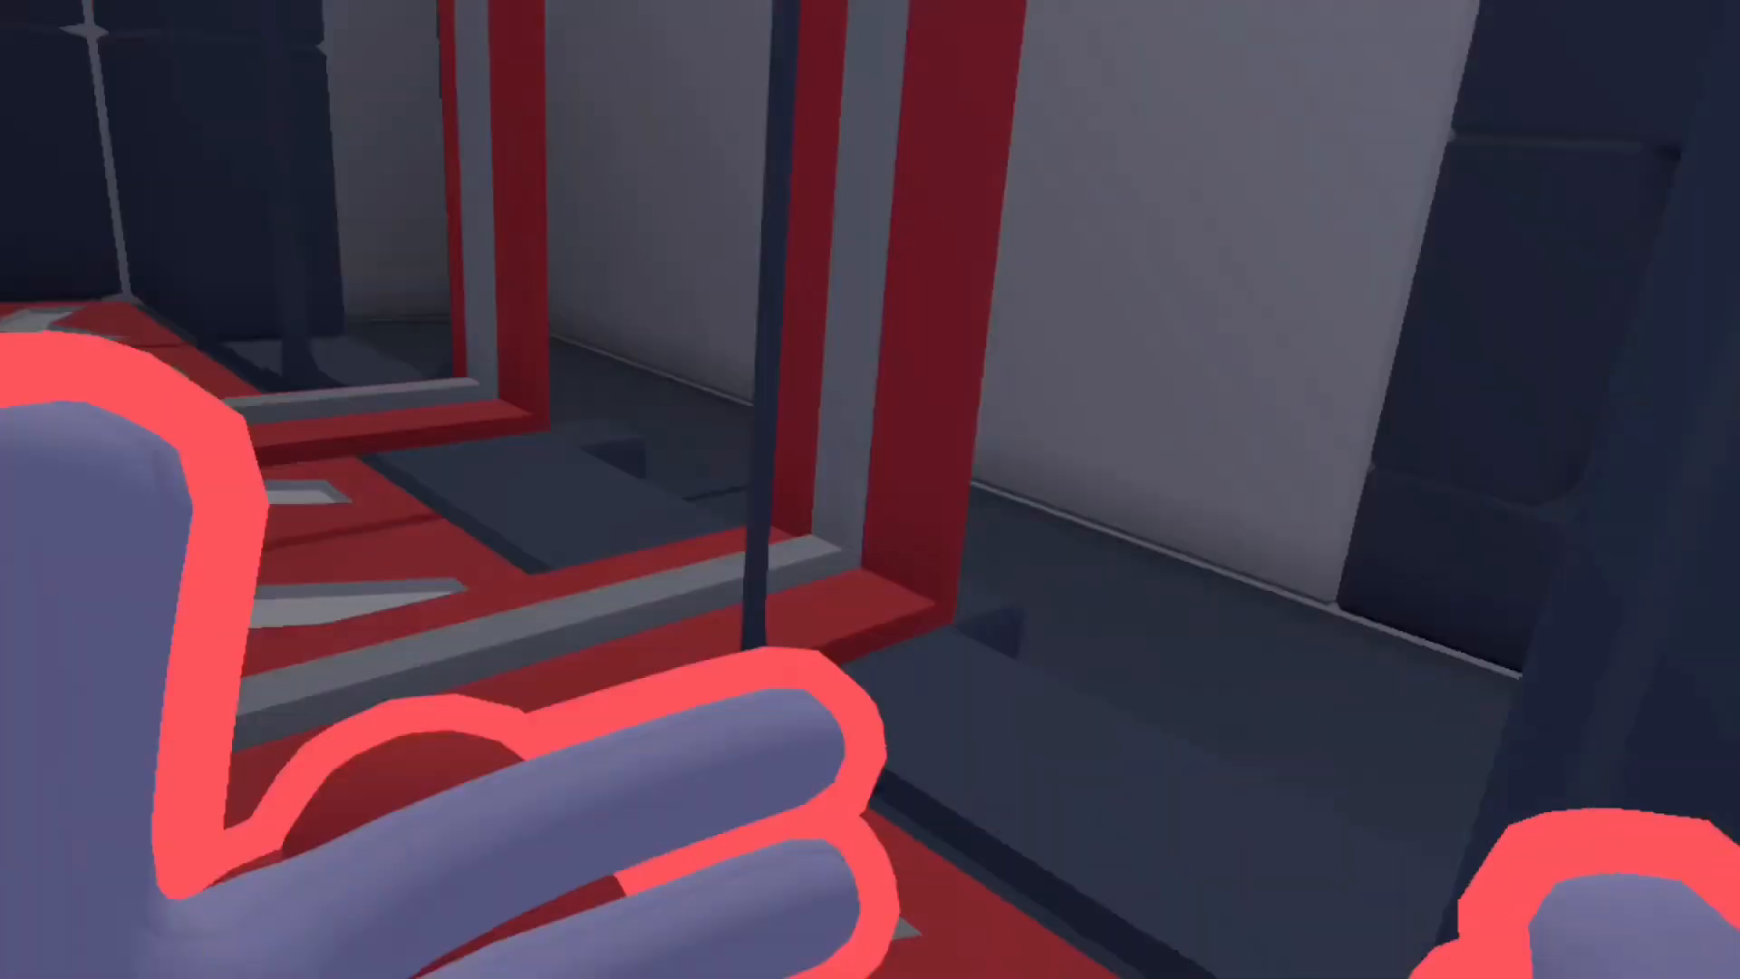